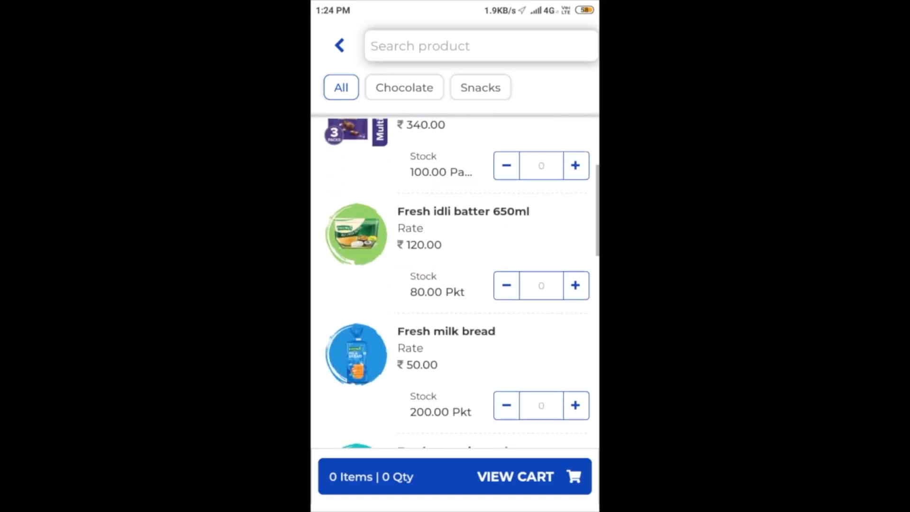
Scroll through the INV-0002 tax invoice preview, then close it to return to the invoice list.
scroll("down", 3)
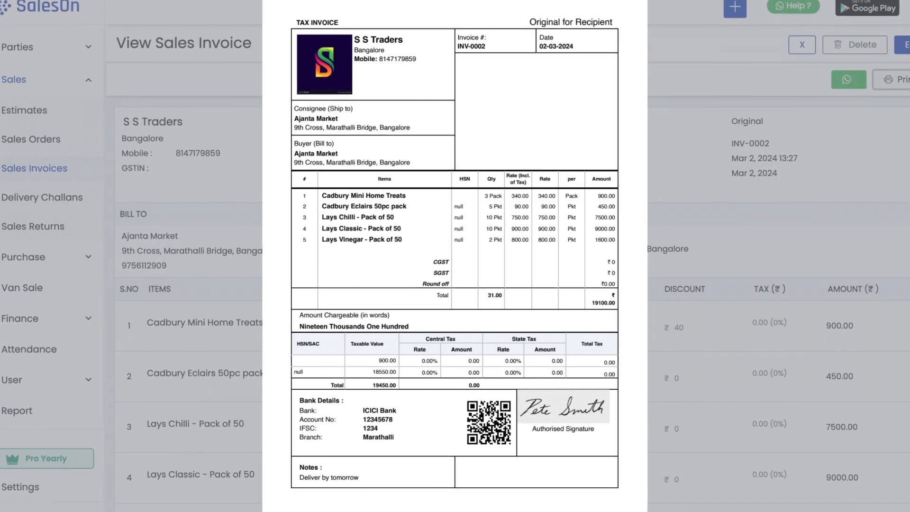
scroll("down", 3)
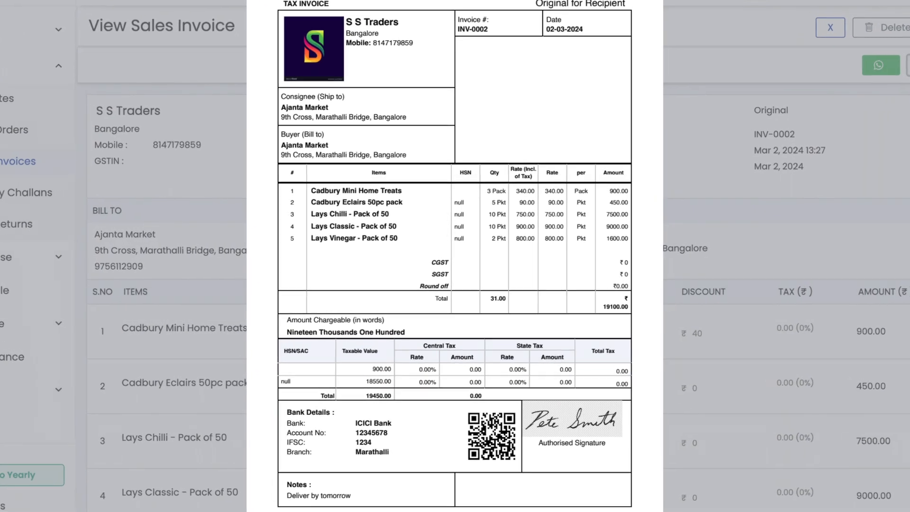
scroll("down", 3)
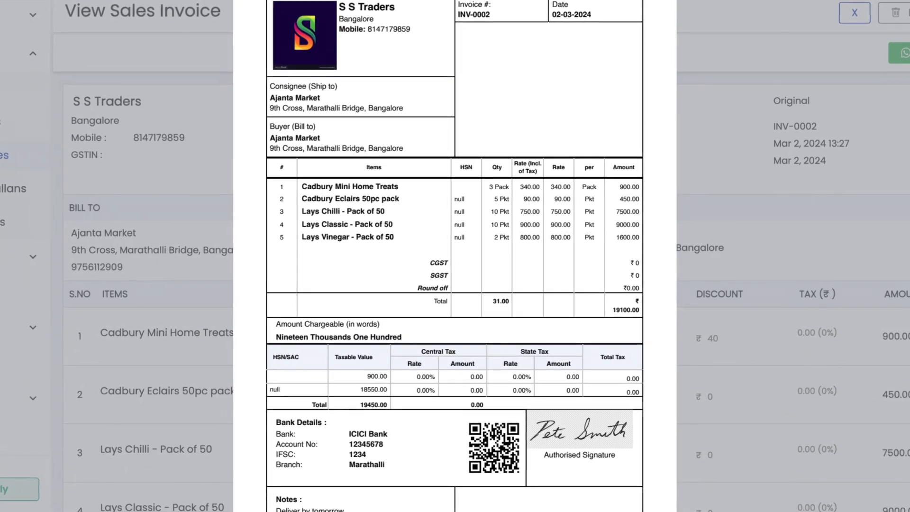
left_click(853, 12)
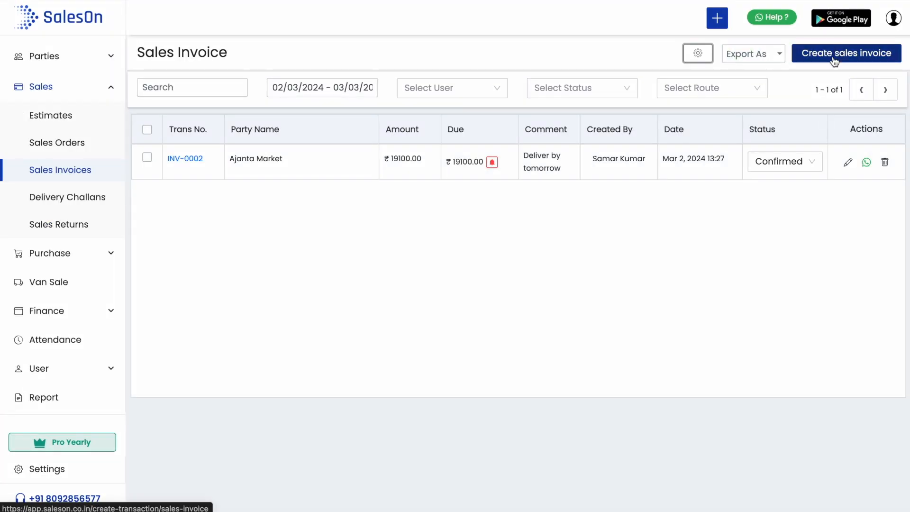
Start a new sales invoice billed to BigBasket super mart.
left_click(845, 53)
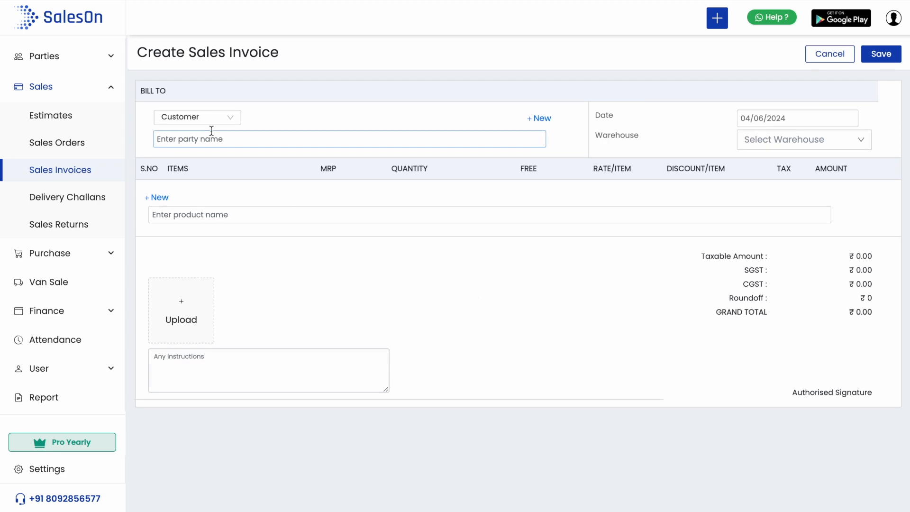
type("a")
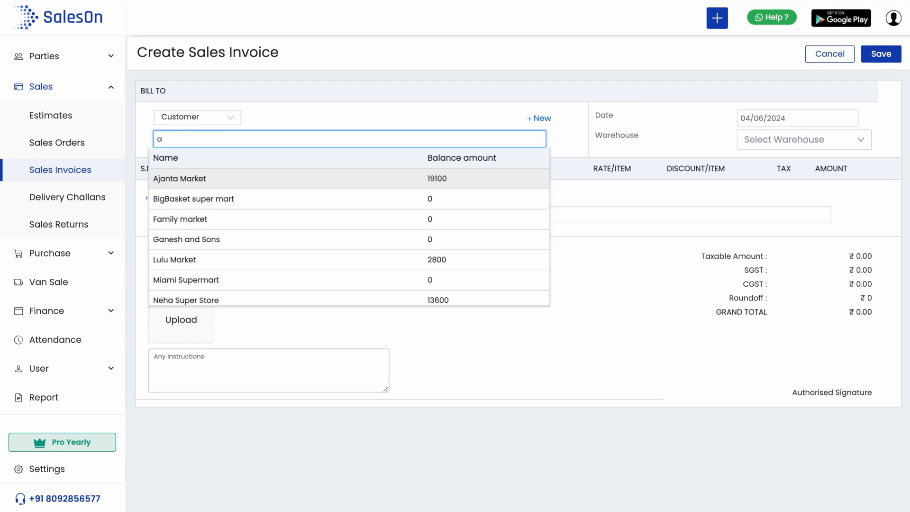
left_click(193, 198)
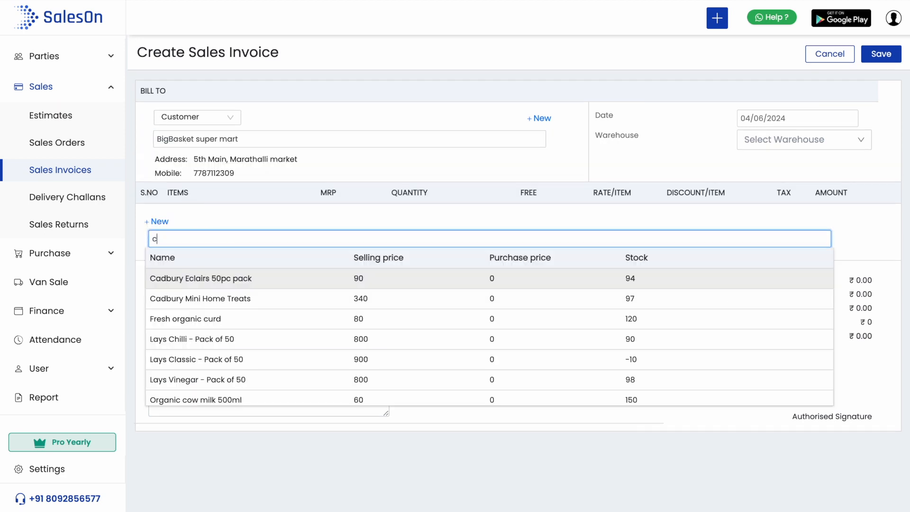
Add 50 Cadbury Mini Home Treats and 10 Lays Vinegar, with instruction 'Urgent'.
left_click(199, 298)
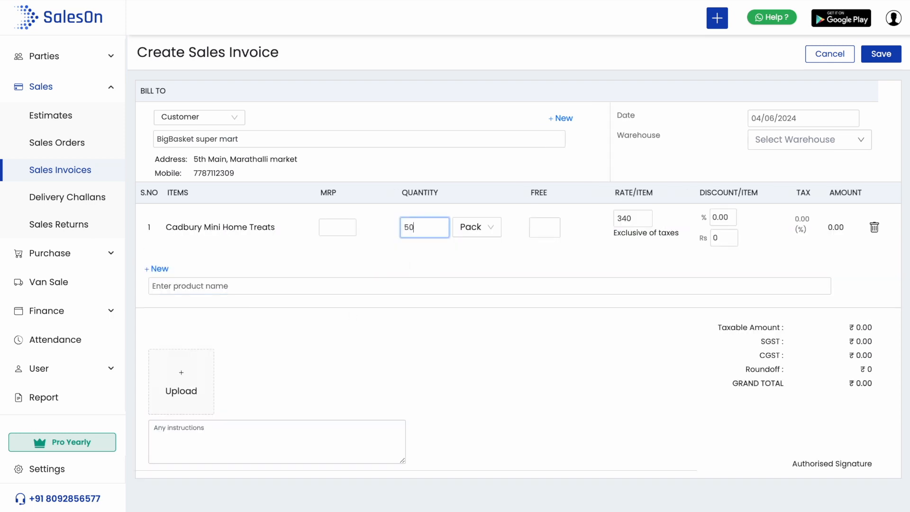
type("v")
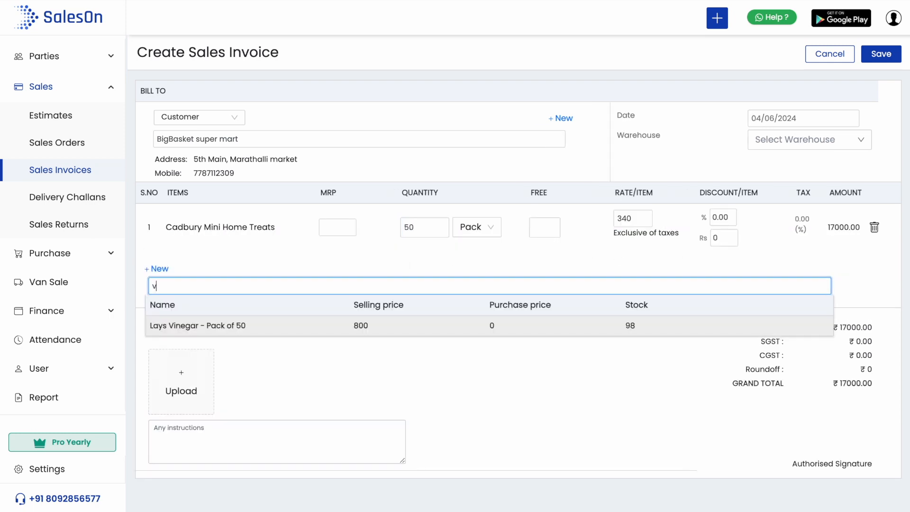
left_click(197, 325)
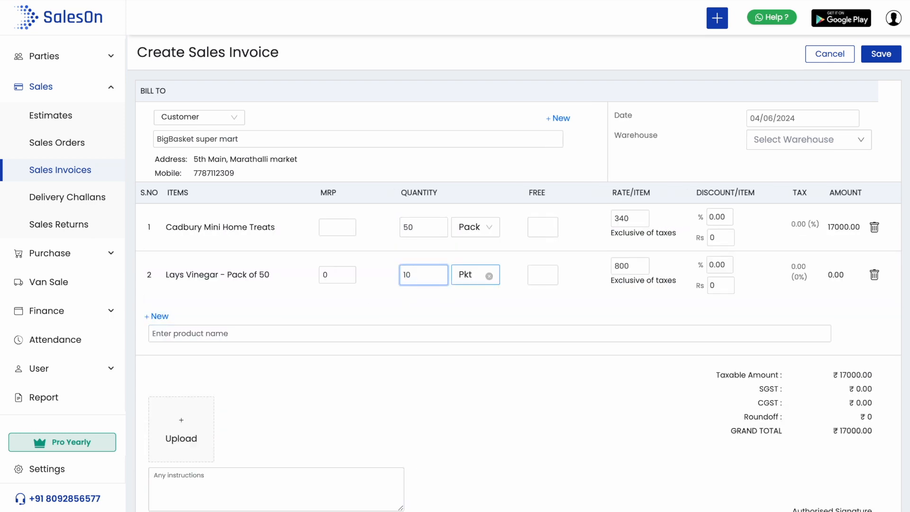
scroll("down", 3)
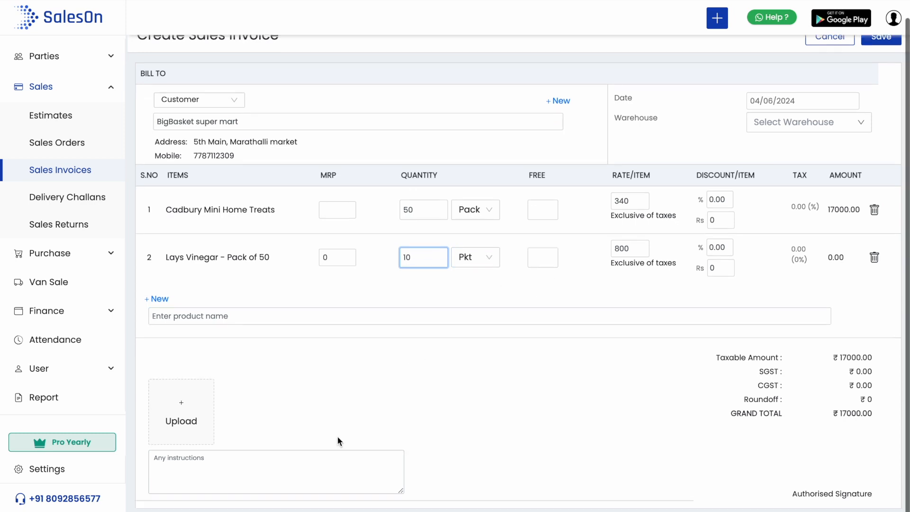
left_click(276, 471)
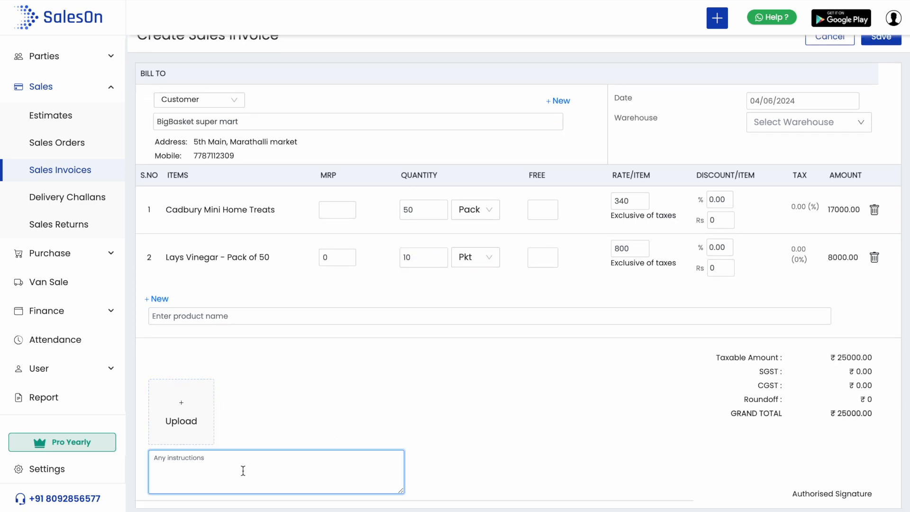
type("Urgent")
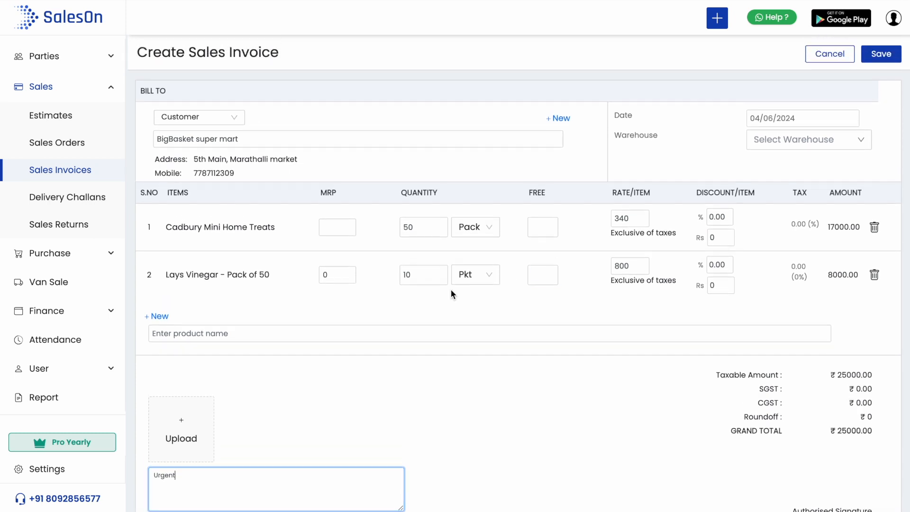
mouse_move(842, 85)
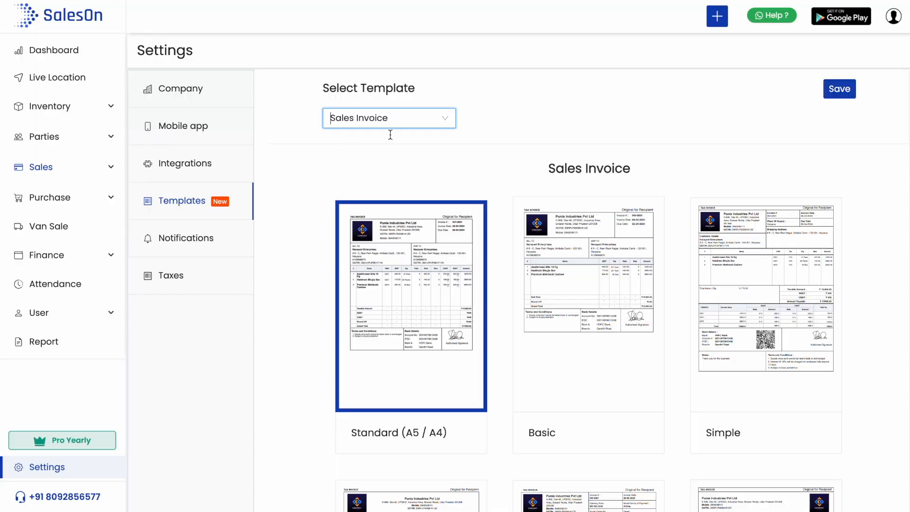
Save Basic as the Sales Invoice template and show the Delivery Challan templates.
left_click(410, 306)
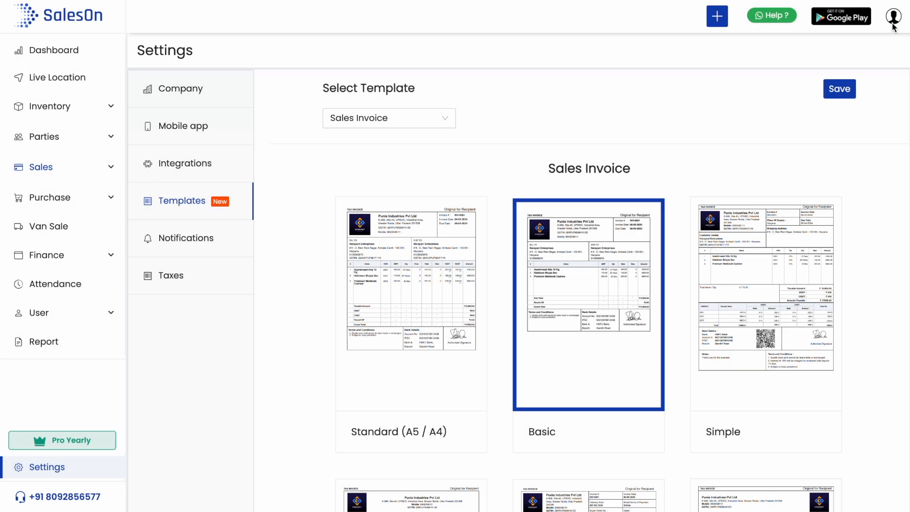
scroll("down", 3)
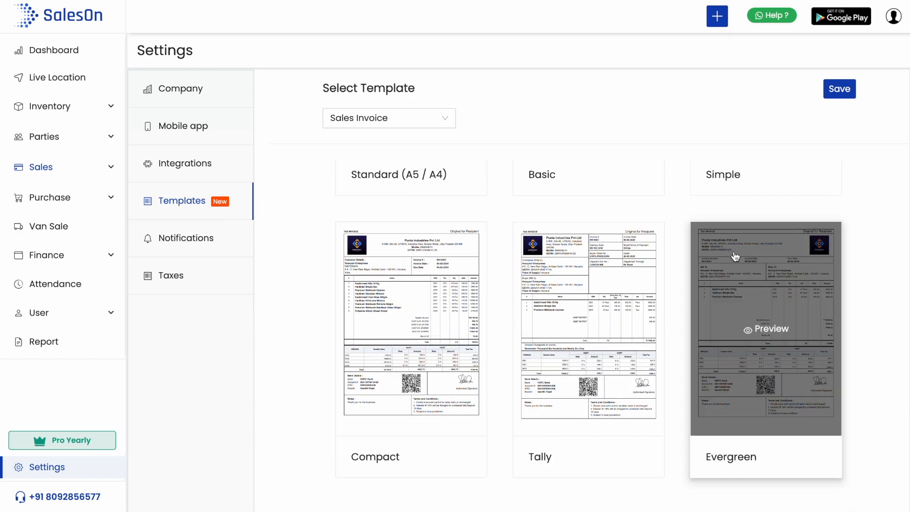
left_click(765, 328)
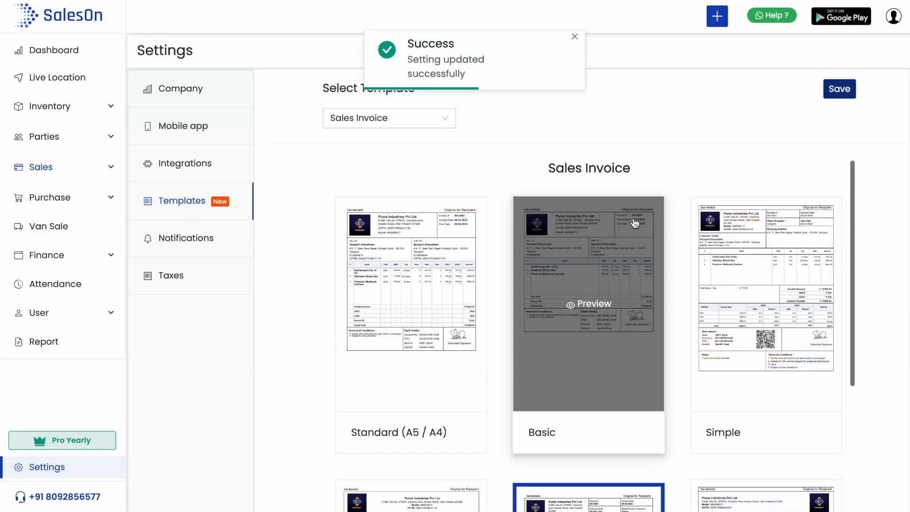
left_click(389, 118)
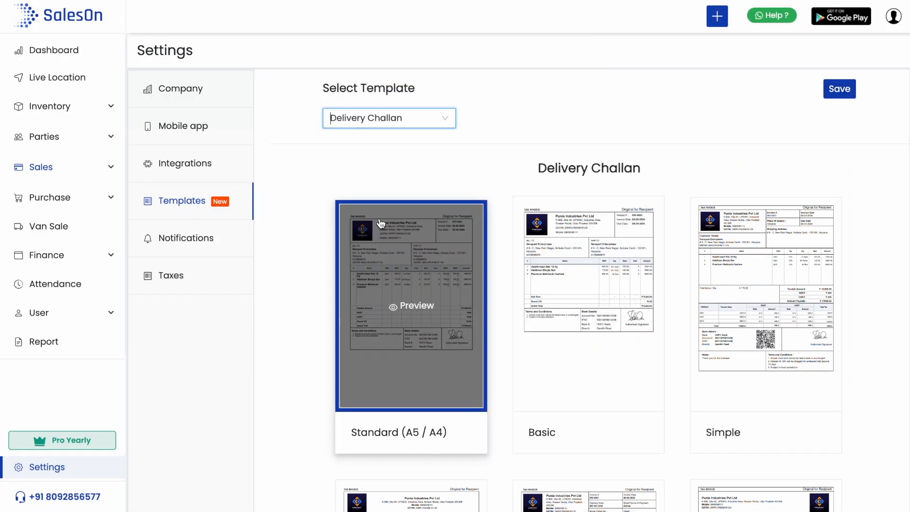
Browse the template options, then switch the template dropdown back to Sales Invoice.
left_click(389, 118)
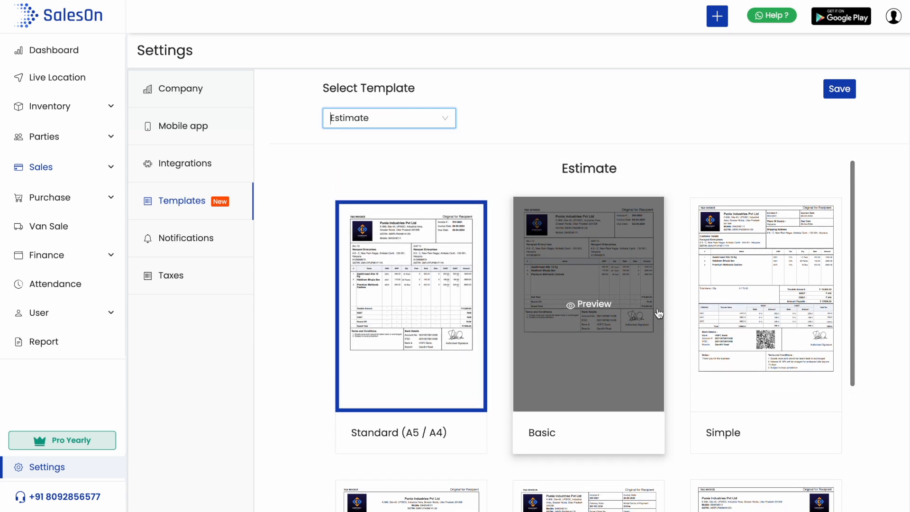
mouse_move(279, 153)
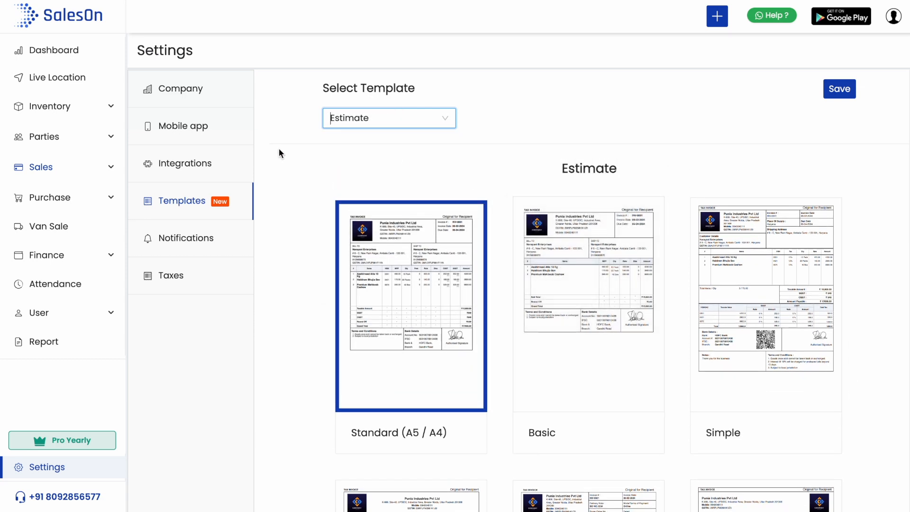
left_click(388, 118)
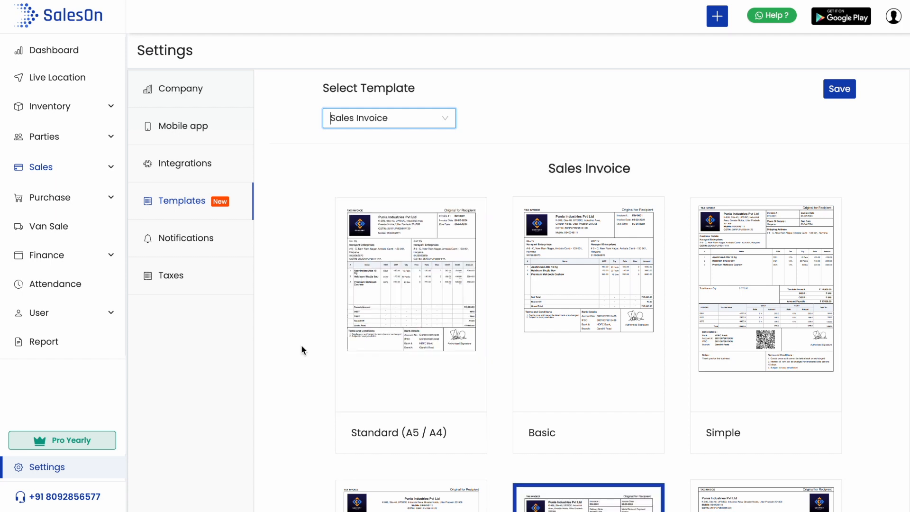
mouse_move(180, 88)
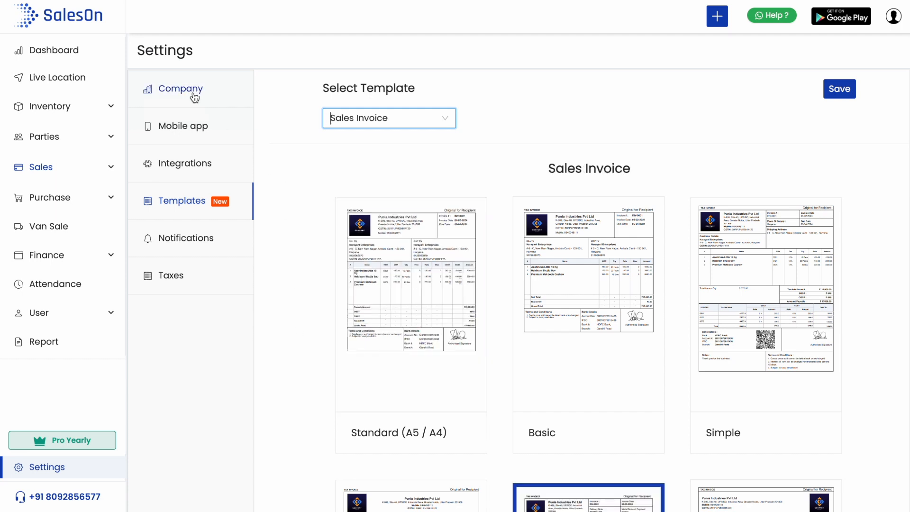
Choose the company's bank in the Company settings bank details.
left_click(181, 88)
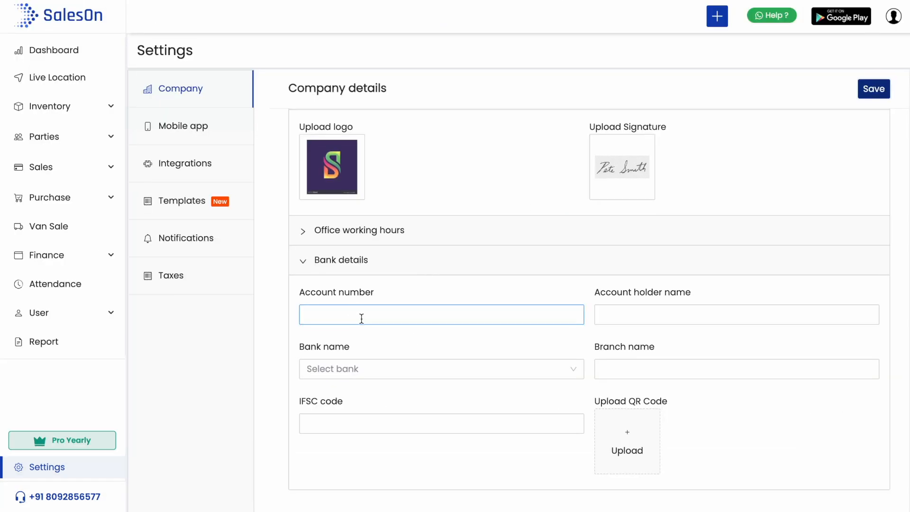
left_click(441, 368)
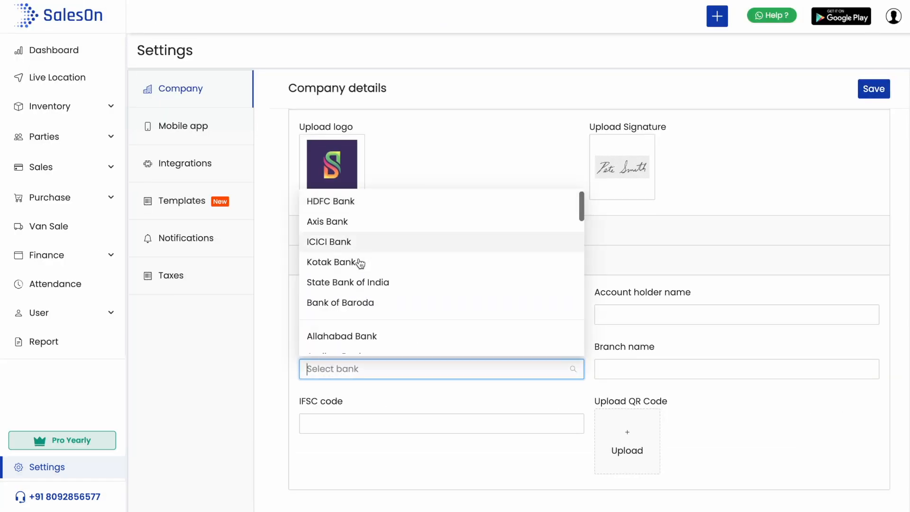
left_click(328, 241)
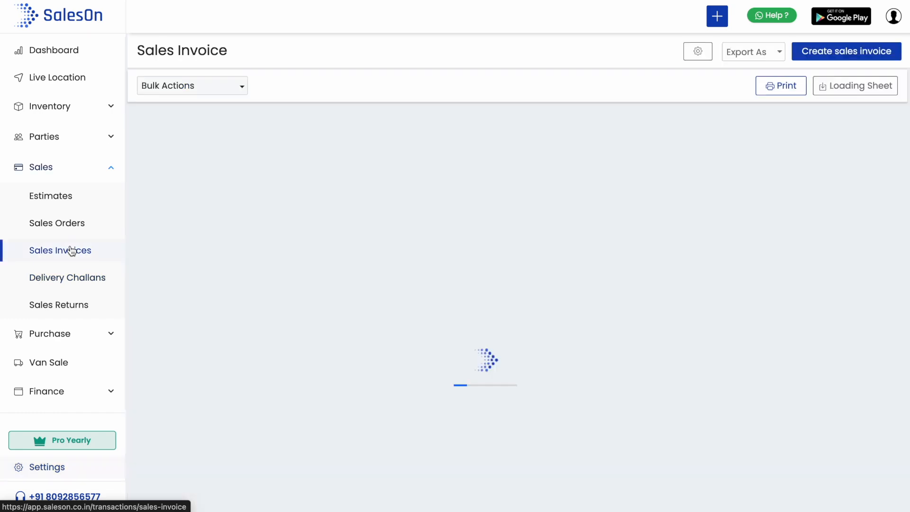
Enable and save invoice terms and conditions, then open INV-0002's print preview.
left_click(60, 251)
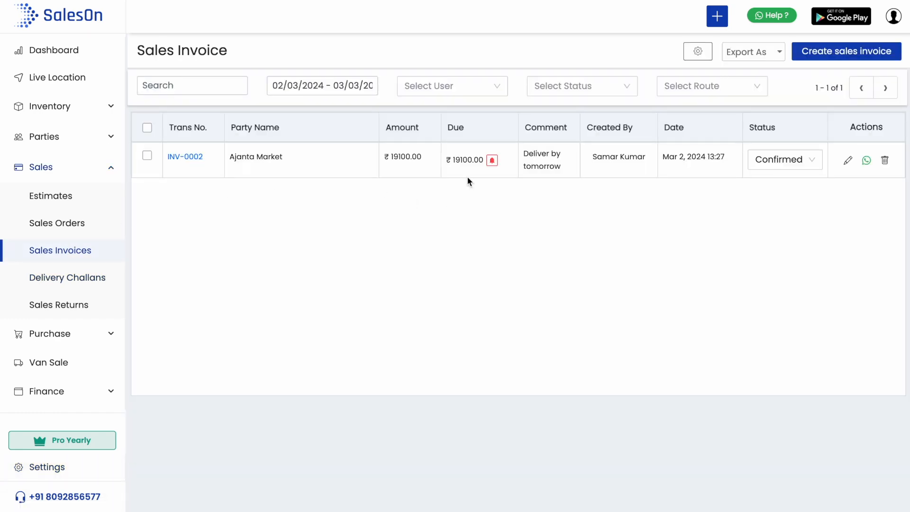
left_click(698, 51)
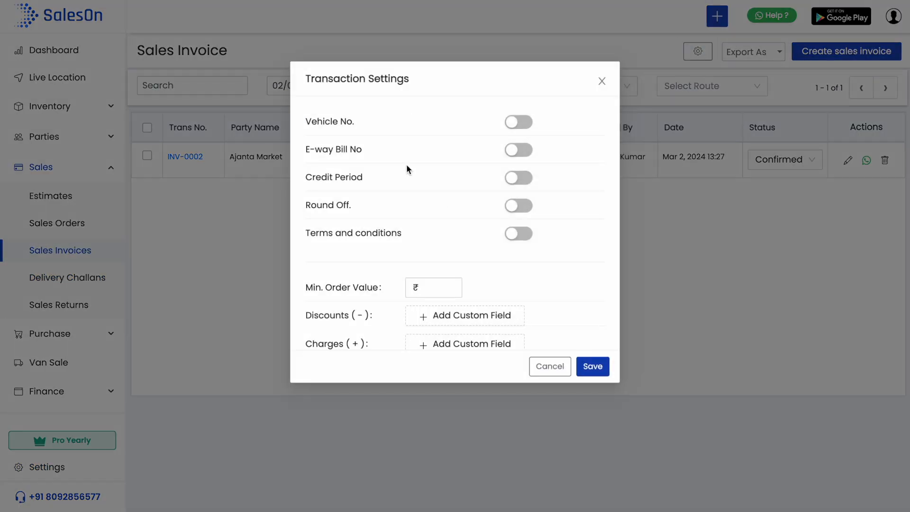
left_click(517, 233)
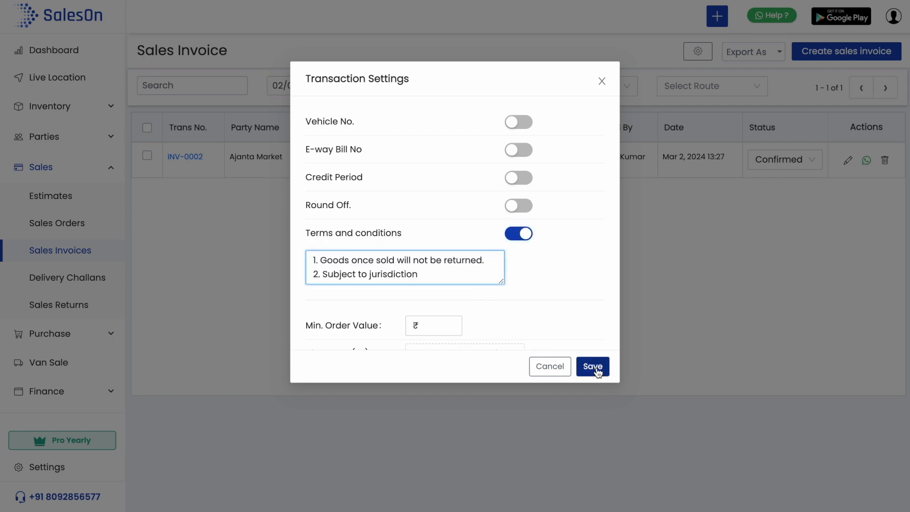
left_click(591, 366)
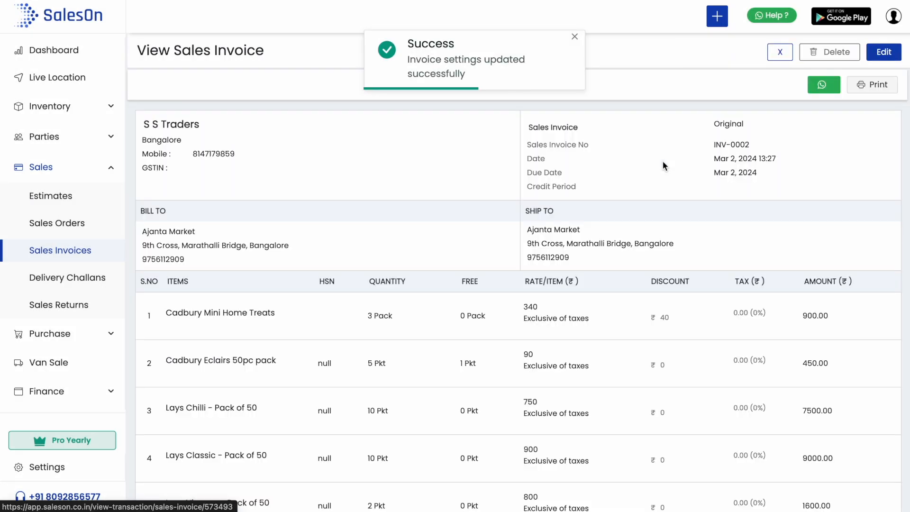
scroll("down", 3)
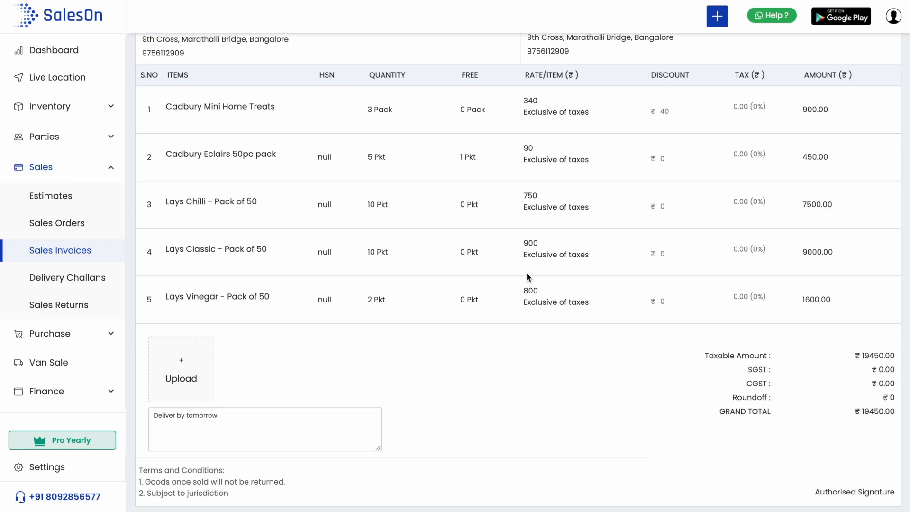
left_click(872, 84)
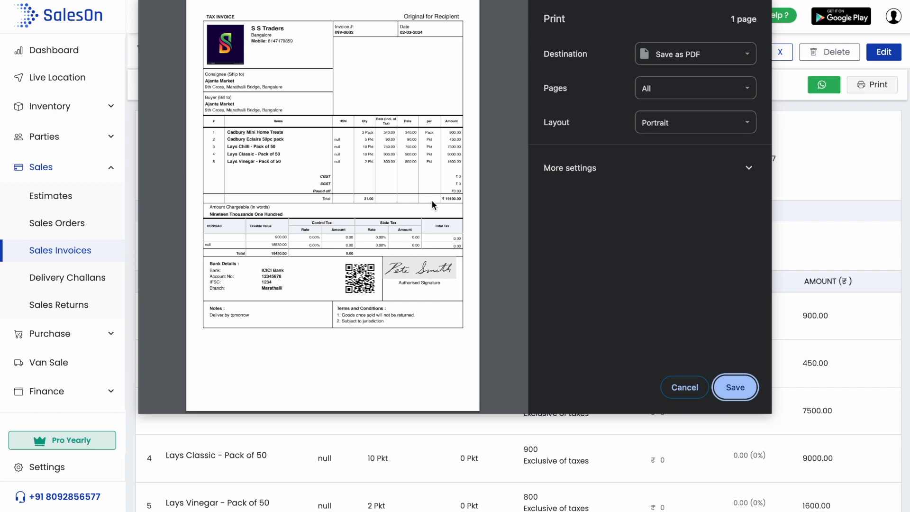
mouse_move(372, 237)
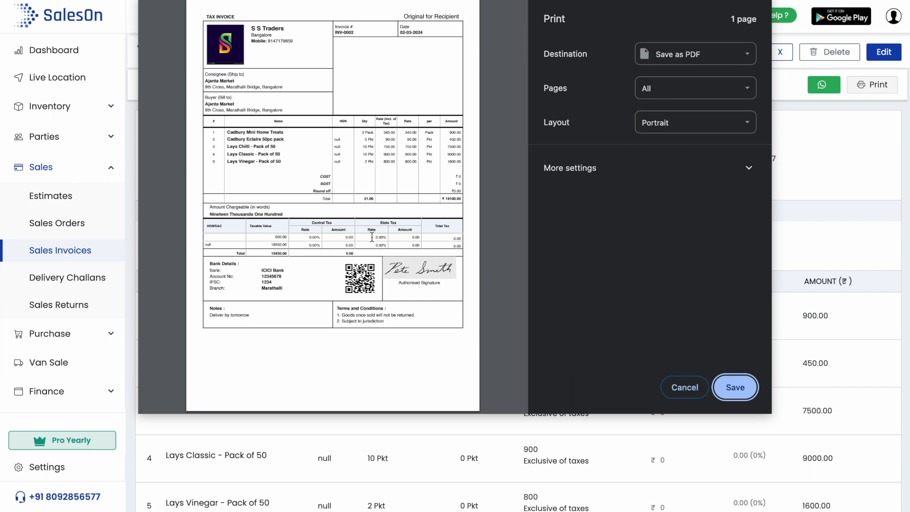
mouse_move(548, 222)
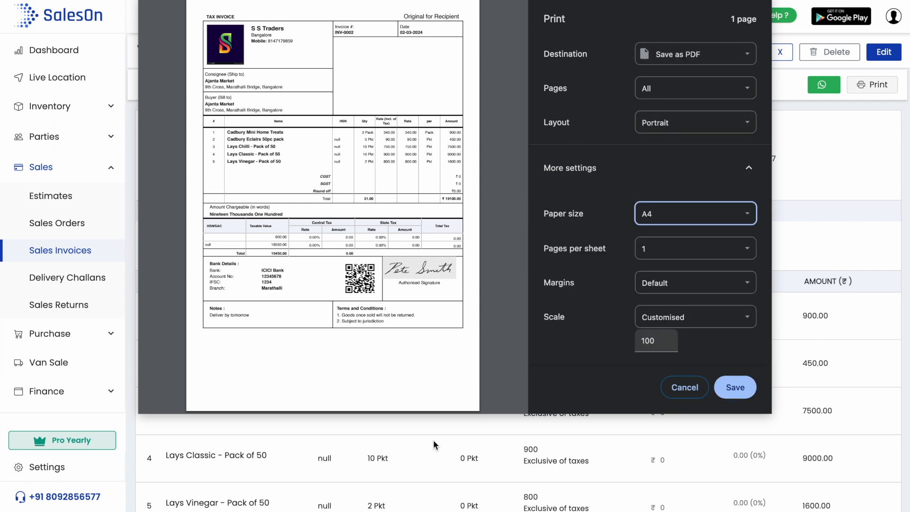
Print INV-0002 on A5 paper with the scale reduced to 81.
left_click(694, 213)
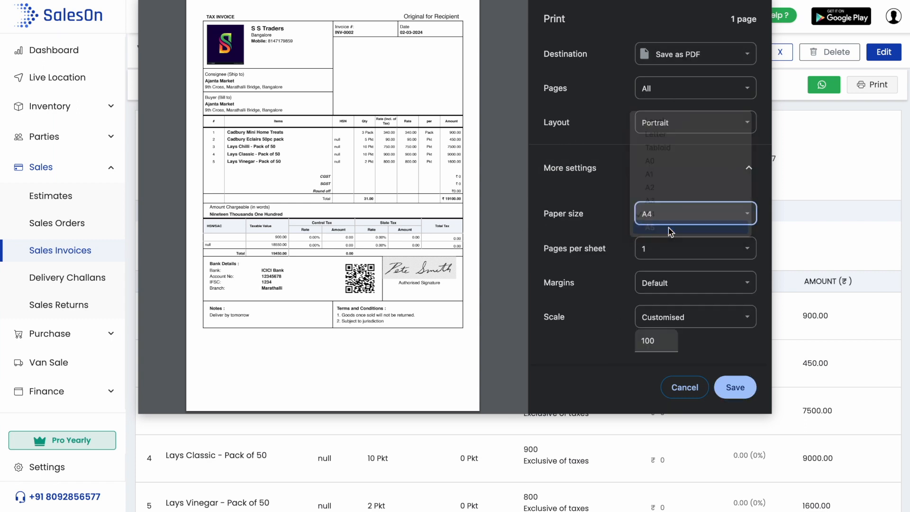
left_click(648, 229)
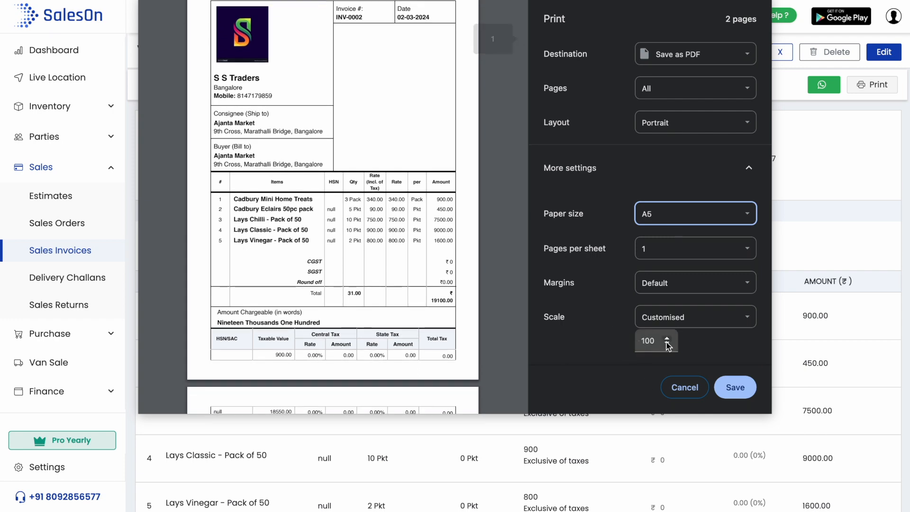
left_click(666, 345)
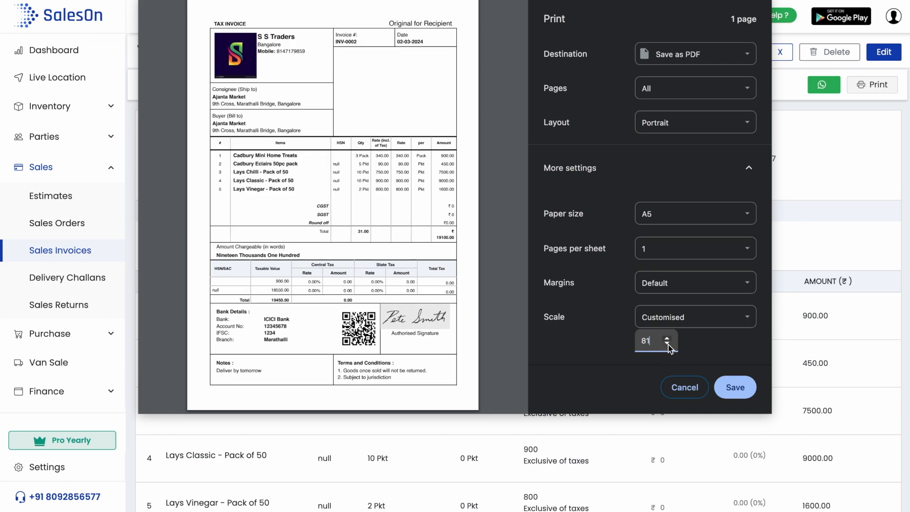
left_click(683, 387)
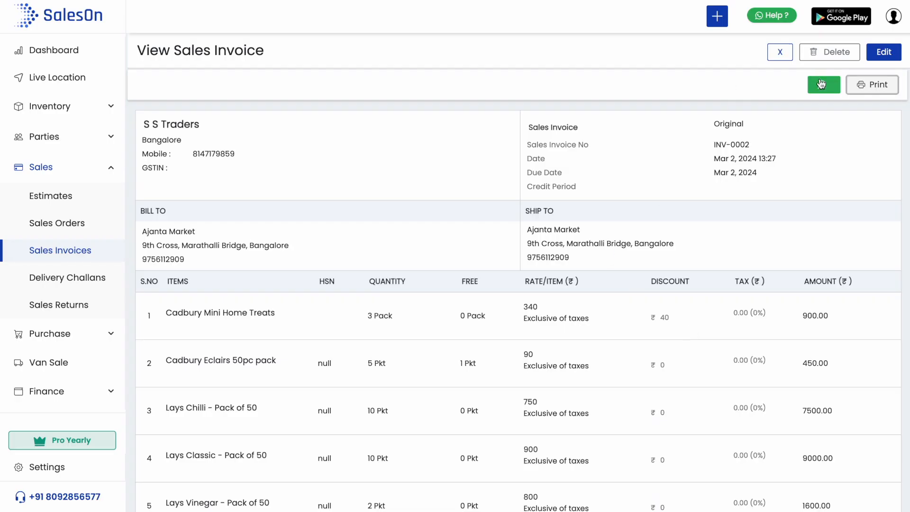